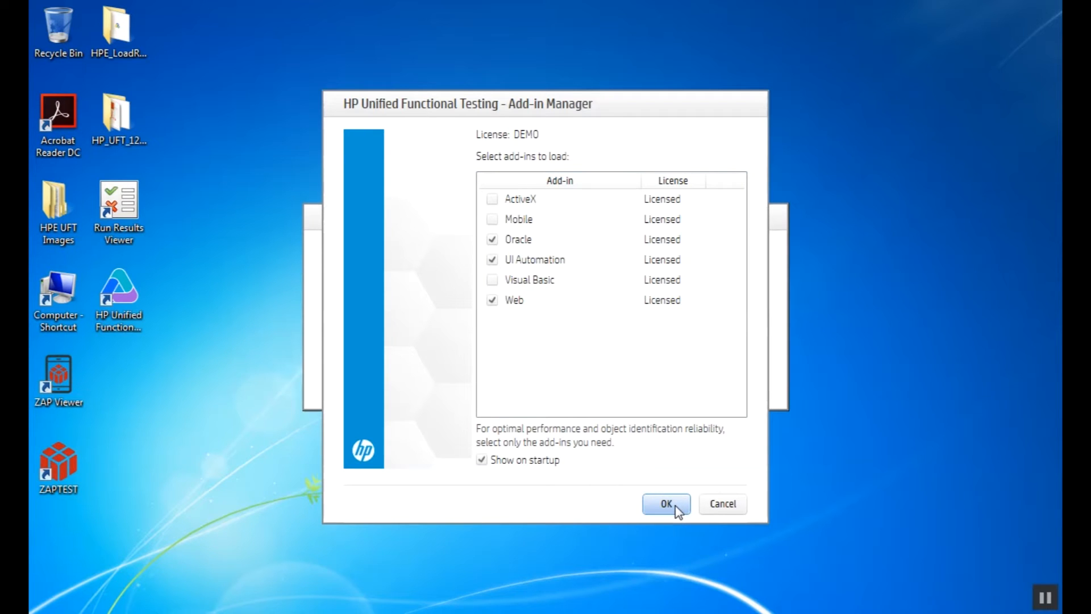
# Launch UFT from the Add-in Manager with the Oracle, UI Automation and Web add-ins loaded
pyautogui.click(665, 503)
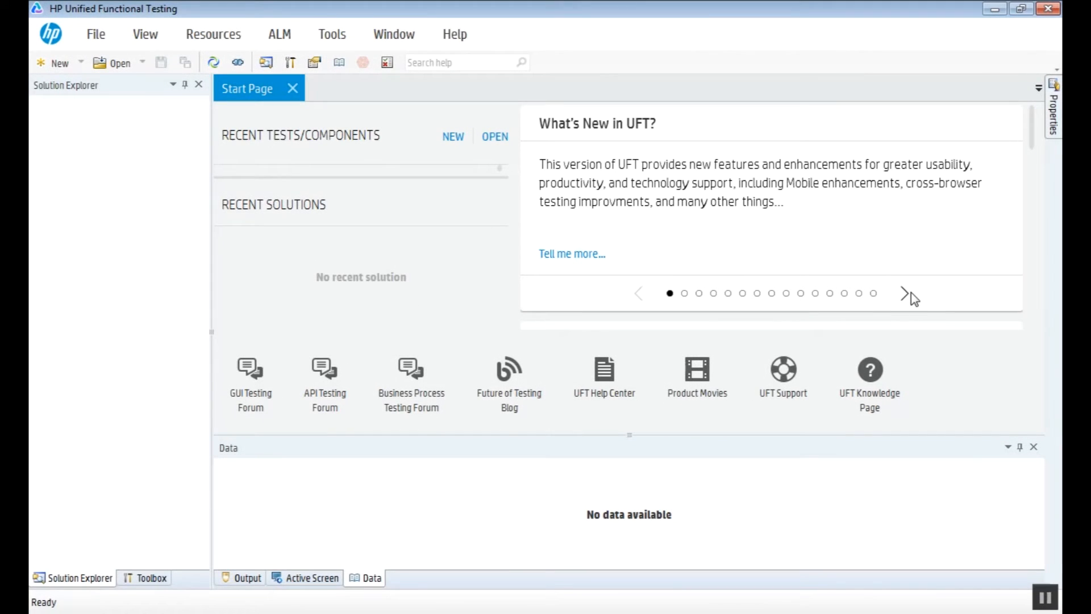
# Browse three What's New carousel slides on the Start Page to reach the news list
pyautogui.click(905, 293)
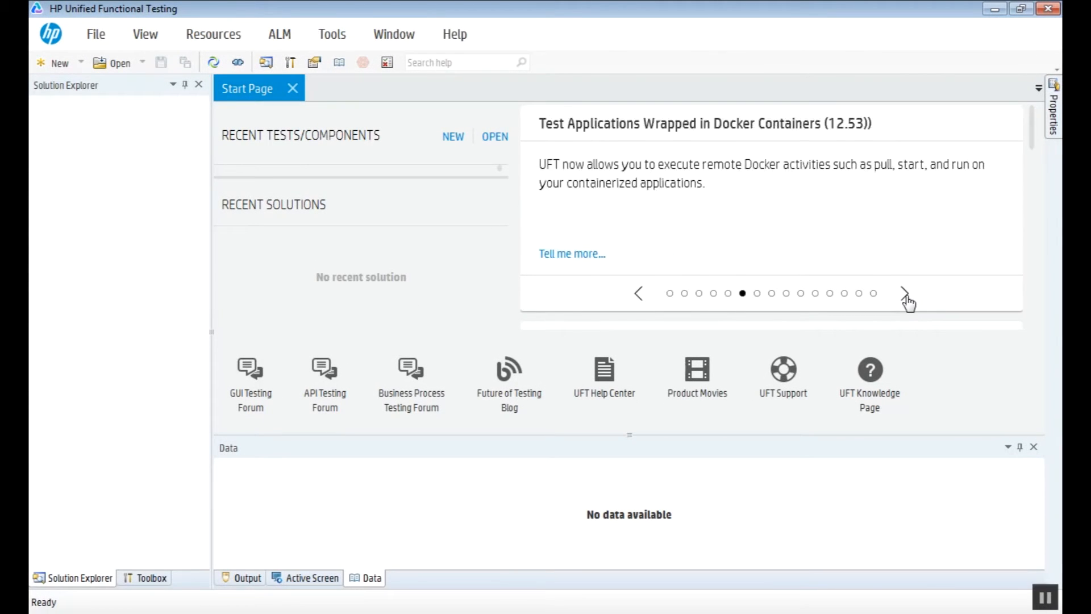
pyautogui.click(907, 294)
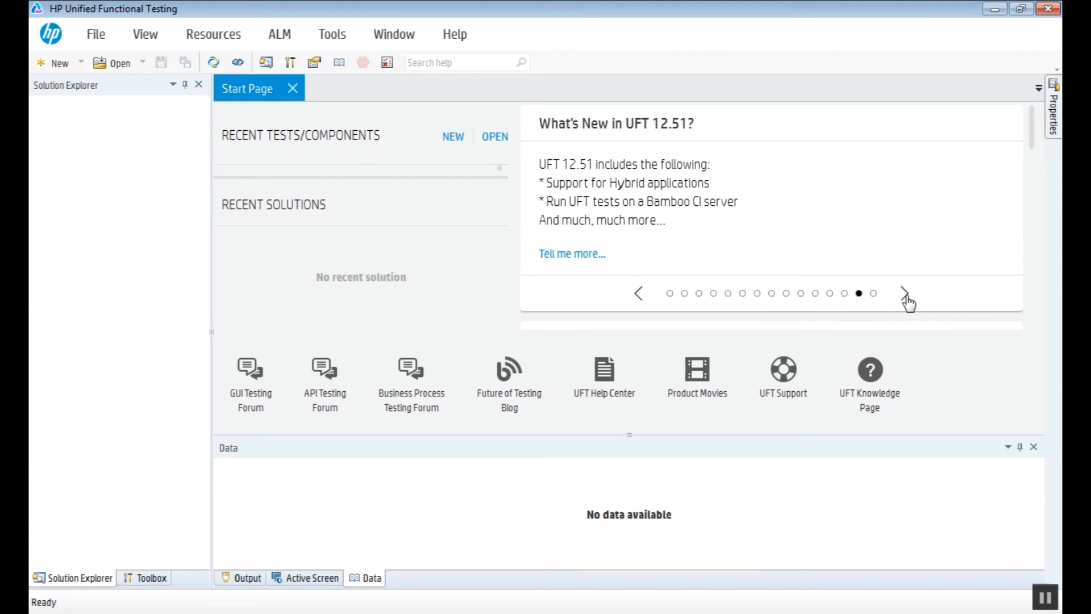
pyautogui.click(907, 294)
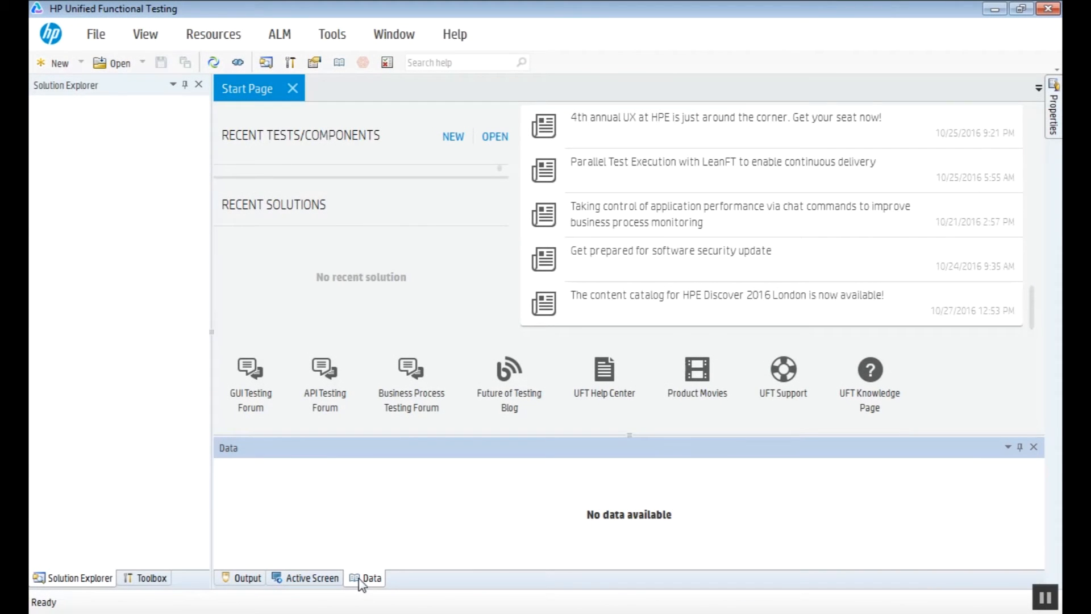
pyautogui.moveTo(334, 588)
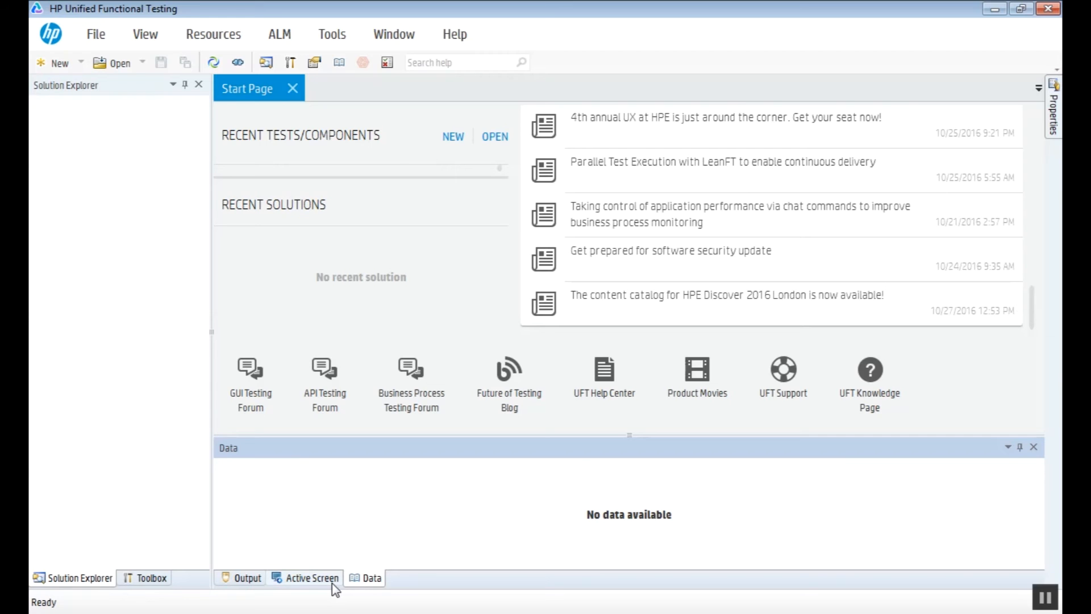
# Show the Active Screen and Output panes at the bottom and the Toolbox at left
pyautogui.click(312, 577)
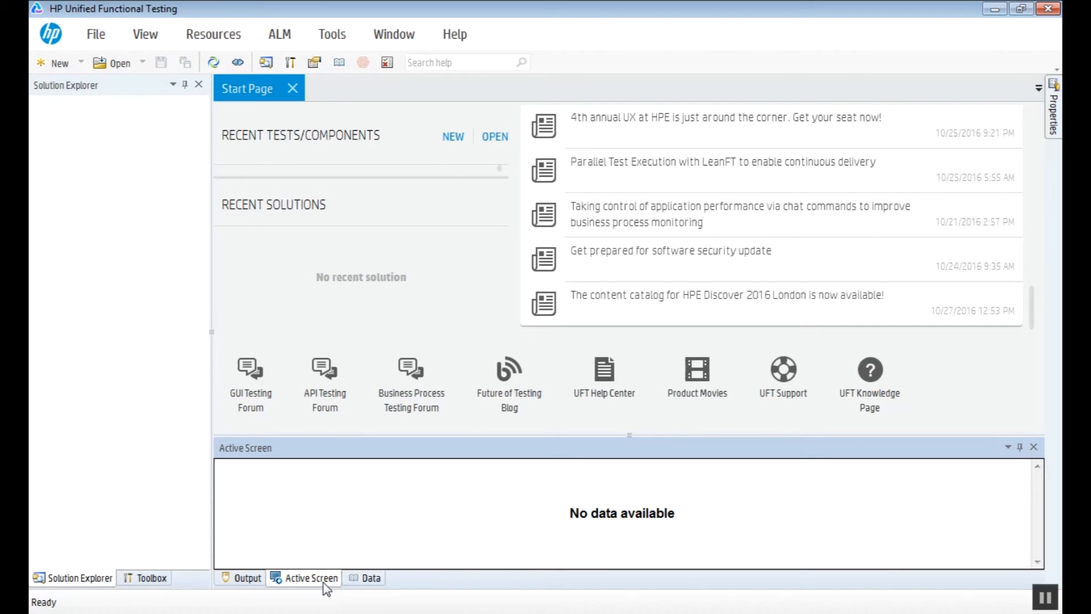
pyautogui.moveTo(292, 590)
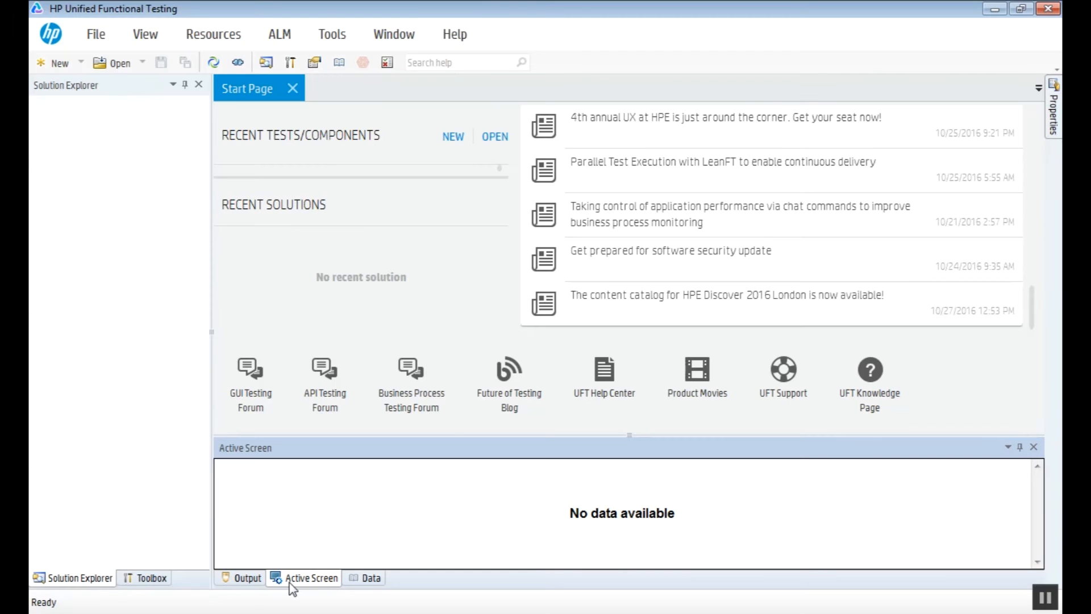
pyautogui.click(247, 577)
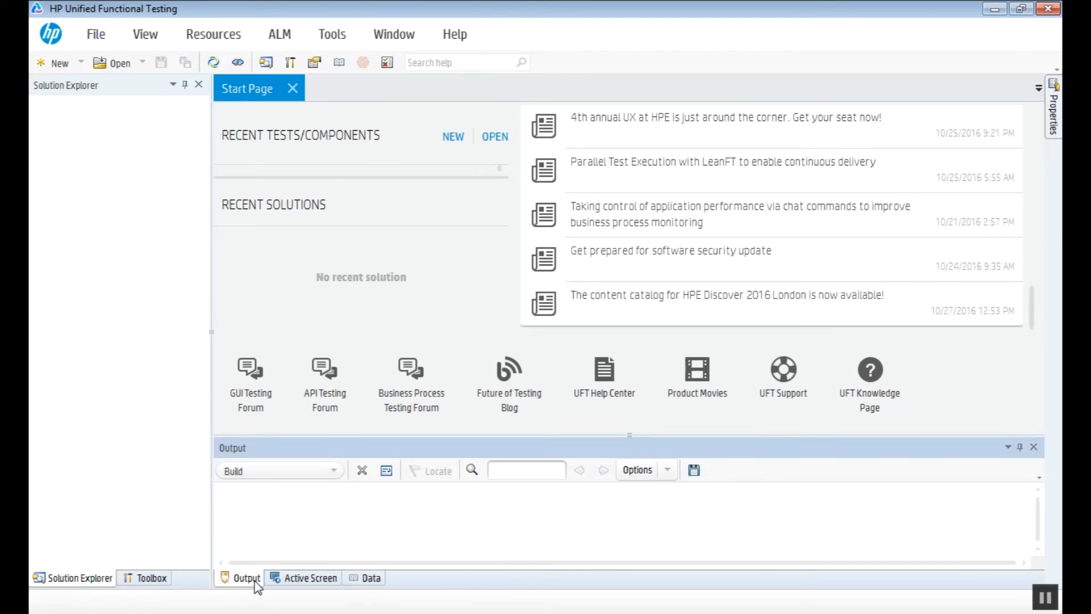
pyautogui.moveTo(153, 515)
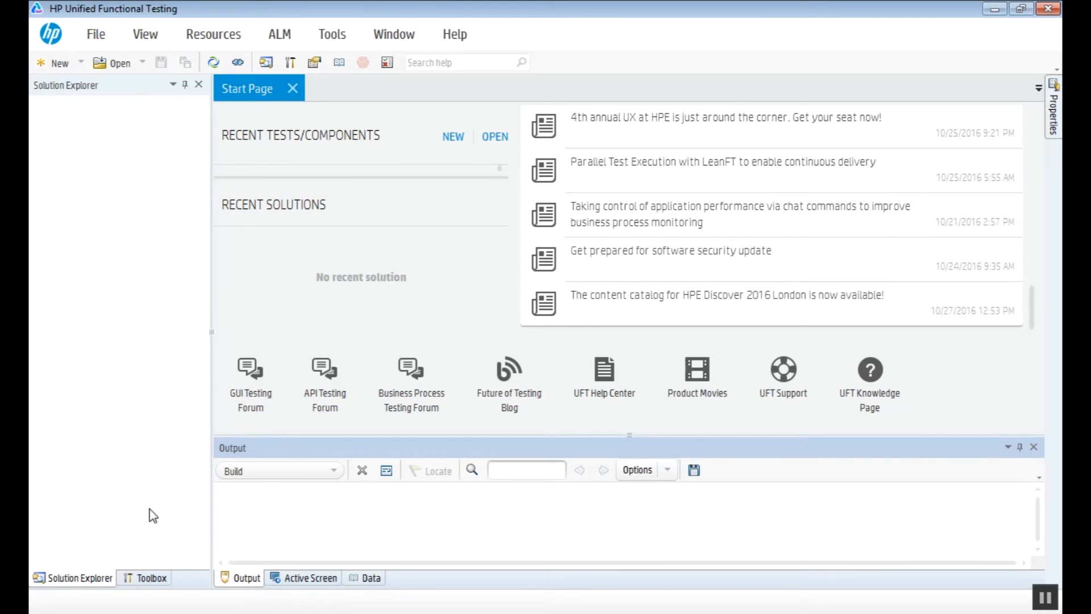
pyautogui.click(151, 577)
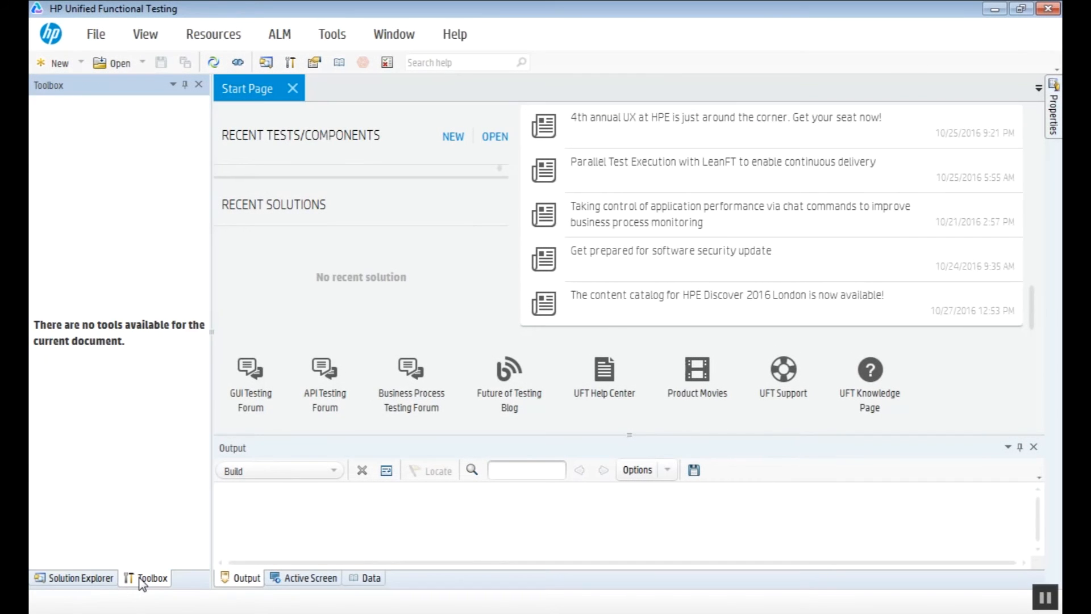
# Slide out the Properties side pane, then browse the File menu's new-test commands
pyautogui.click(1053, 108)
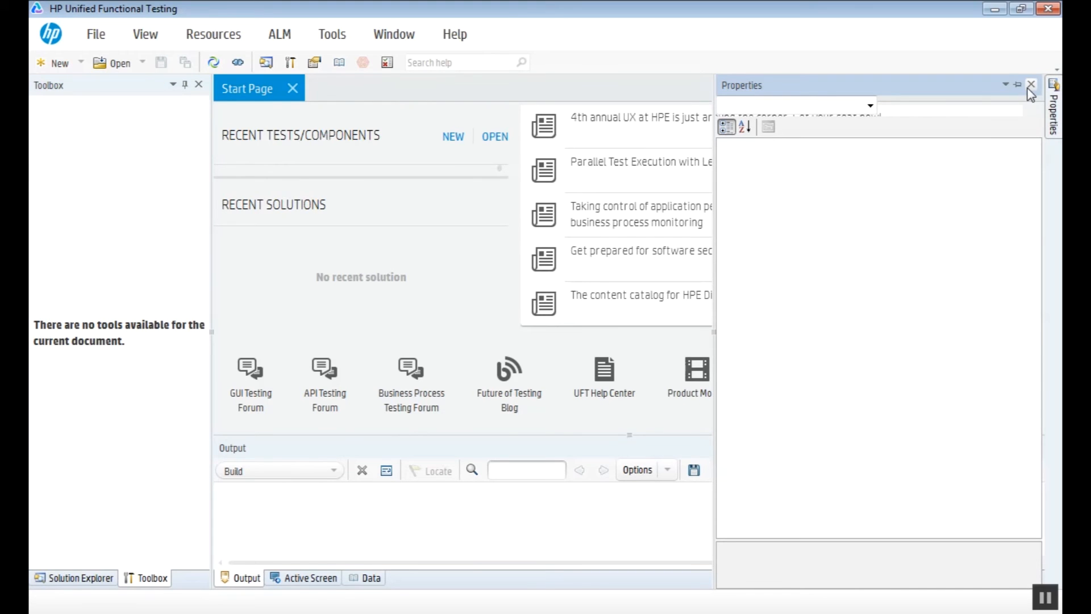
pyautogui.click(95, 33)
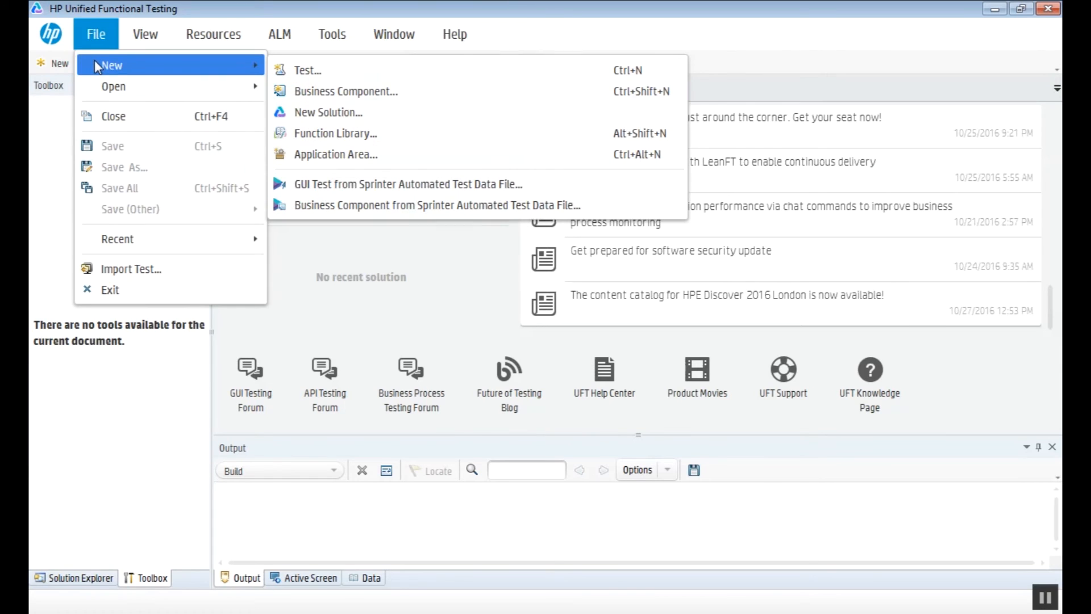
pyautogui.moveTo(112, 115)
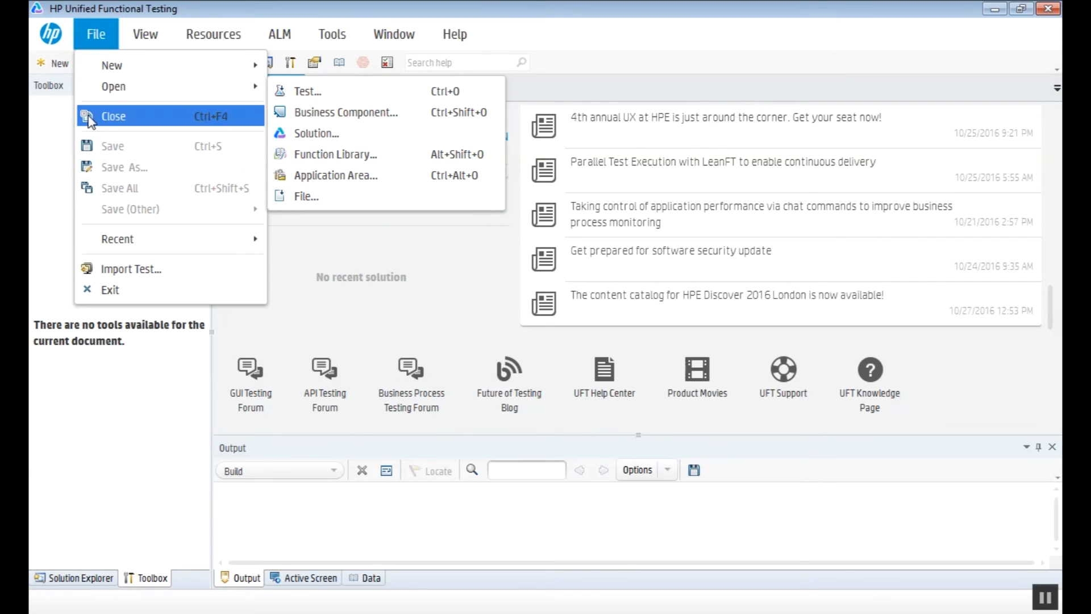
pyautogui.click(144, 33)
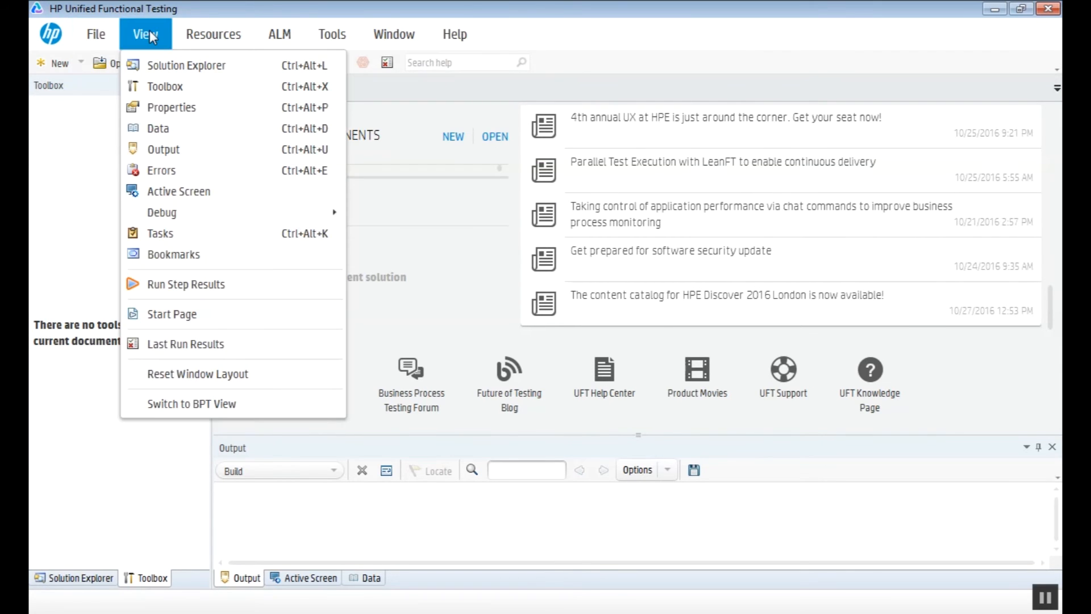
pyautogui.moveTo(158, 128)
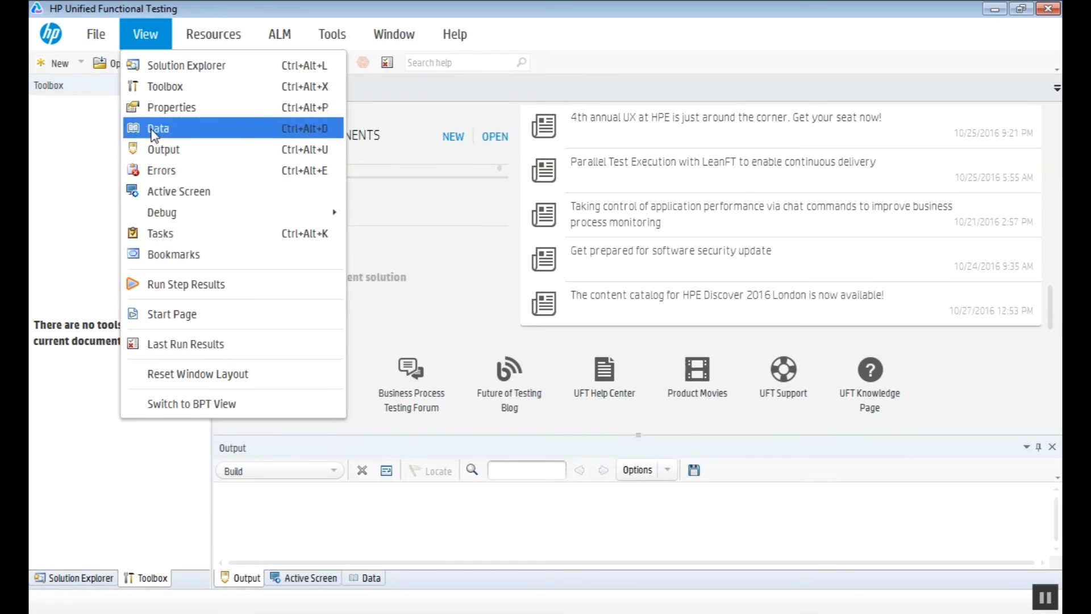
pyautogui.moveTo(203, 65)
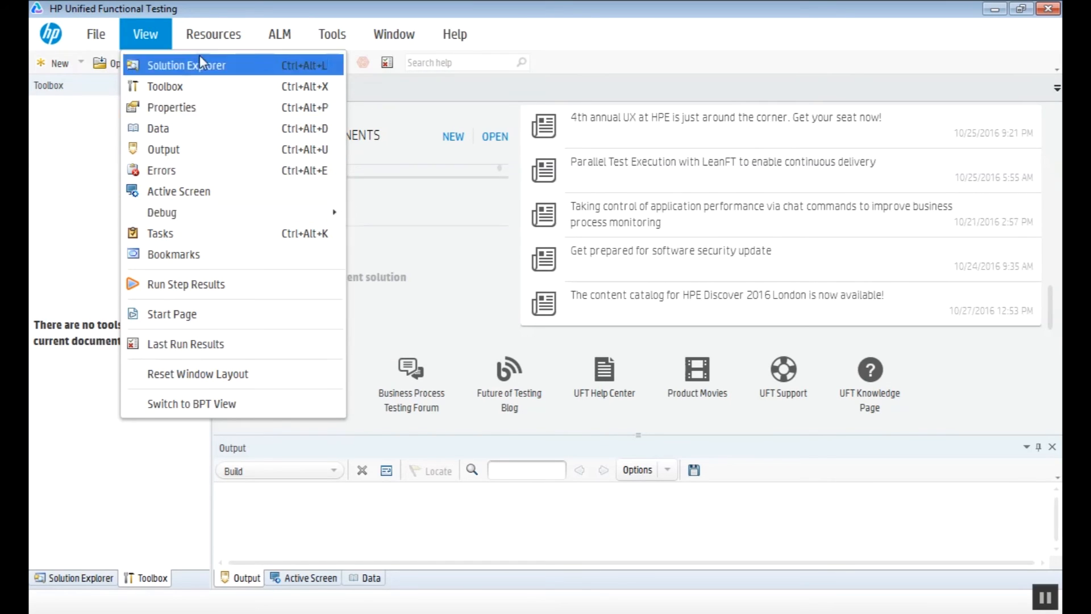
pyautogui.click(280, 33)
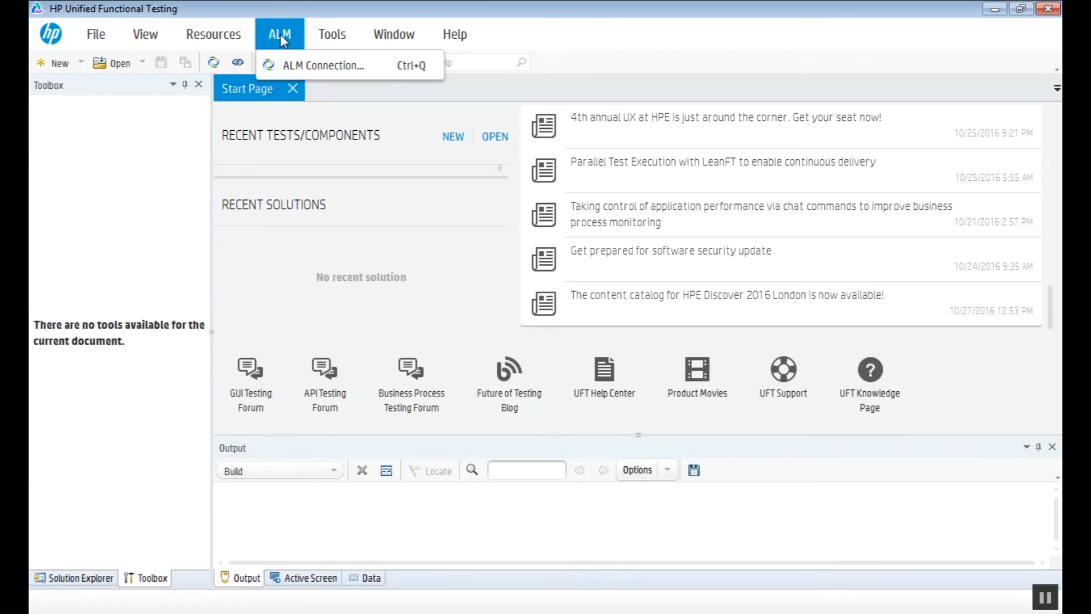
pyautogui.click(393, 33)
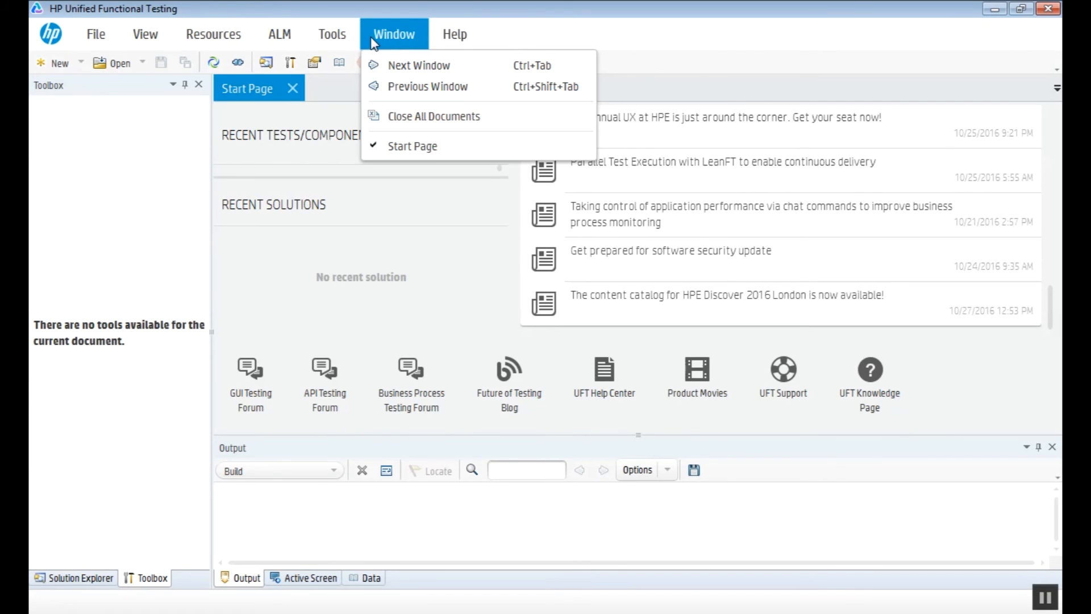
pyautogui.click(454, 33)
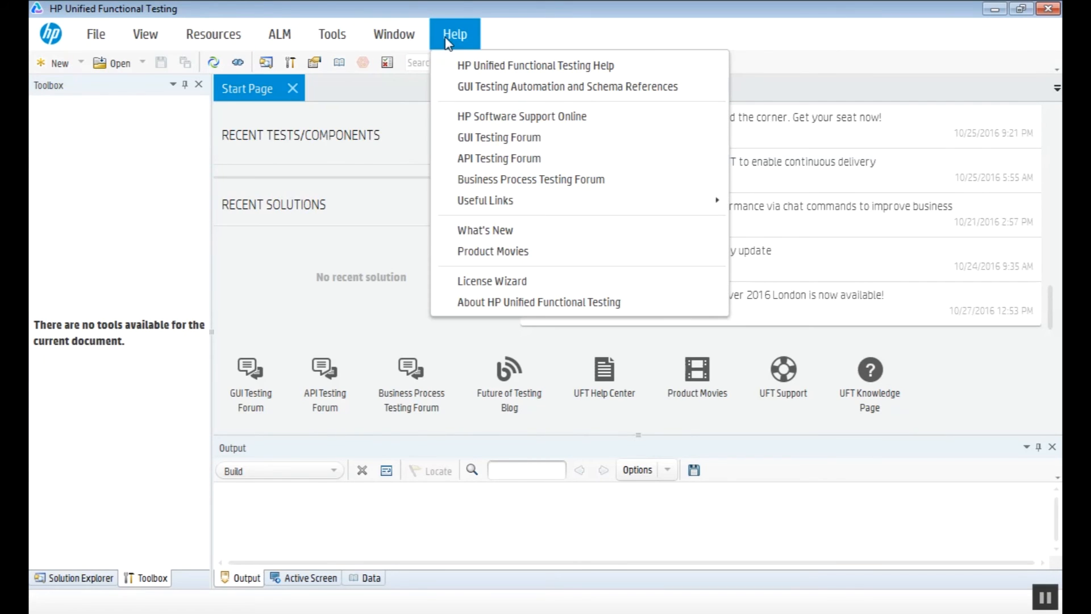
pyautogui.click(453, 135)
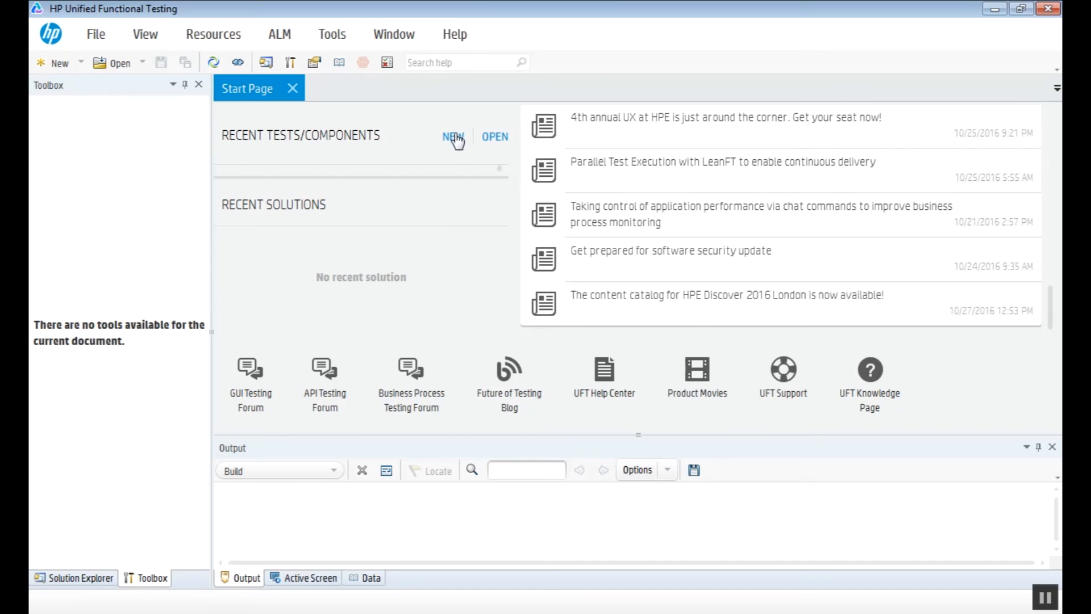
pyautogui.click(454, 136)
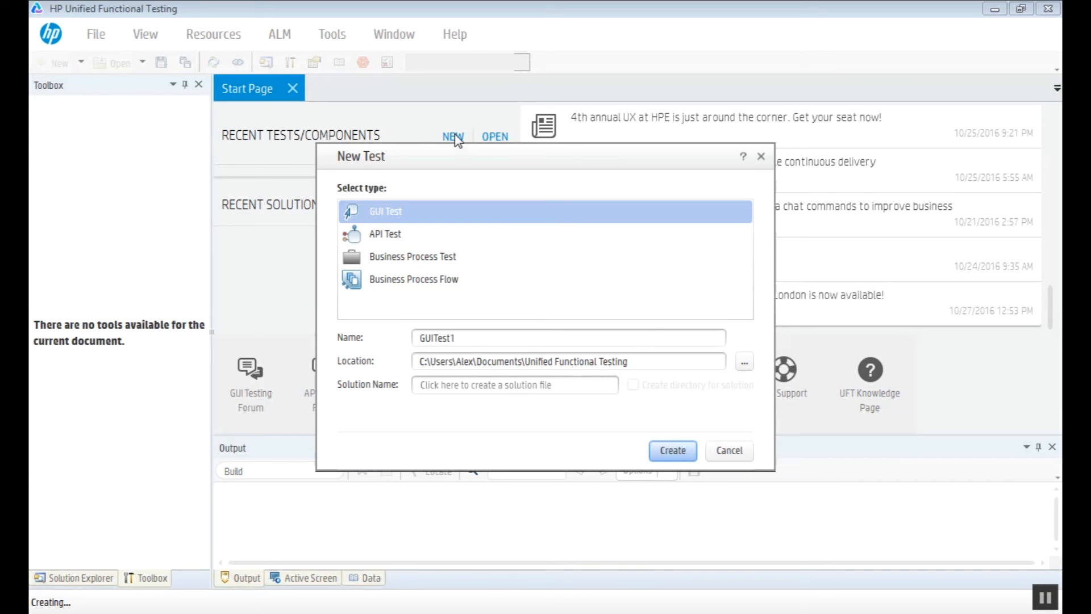
pyautogui.moveTo(729, 451)
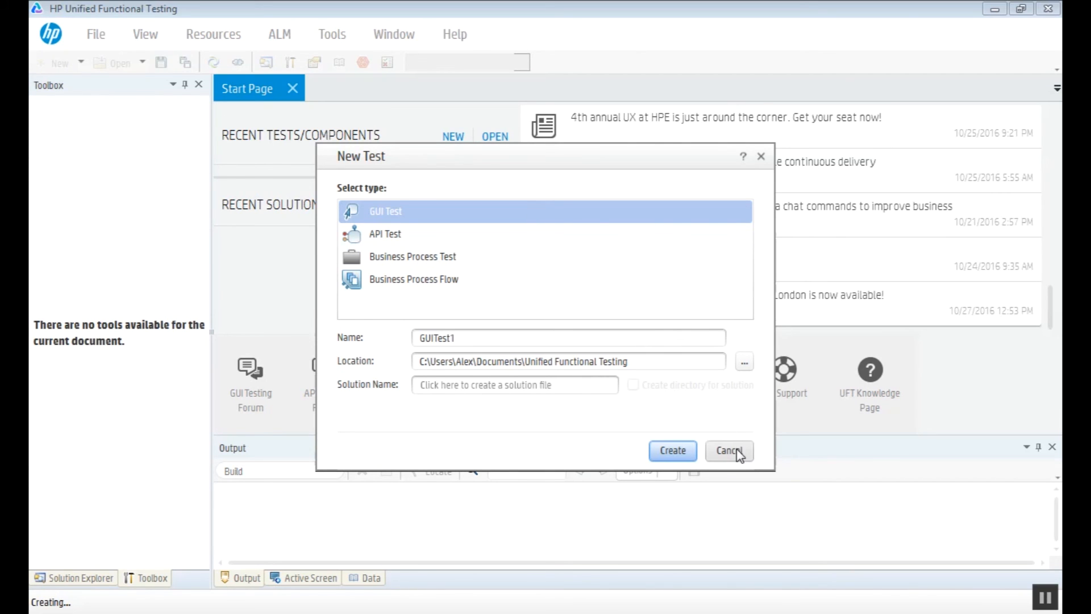
pyautogui.click(727, 450)
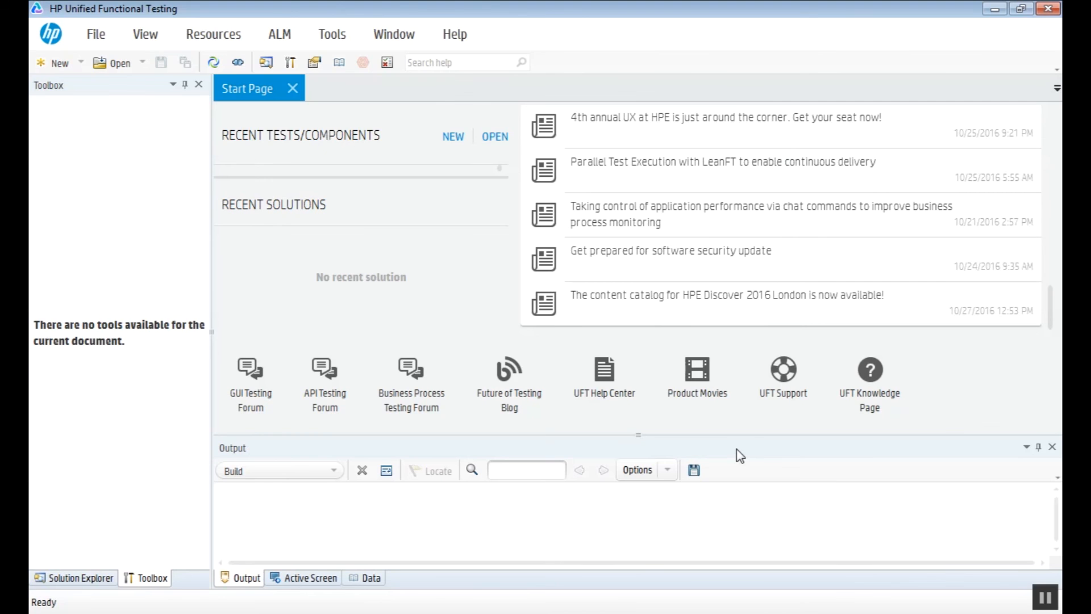